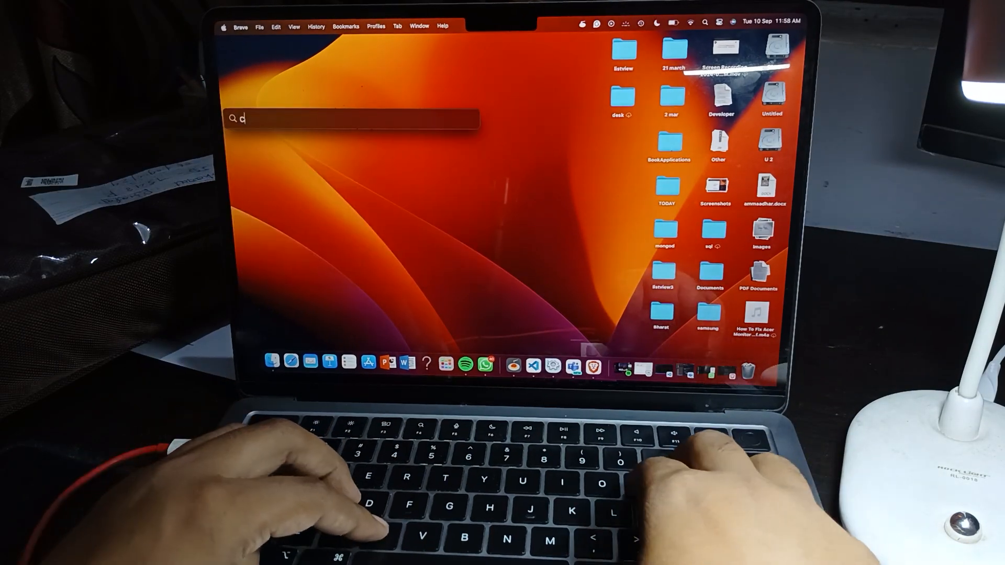
text(cap)
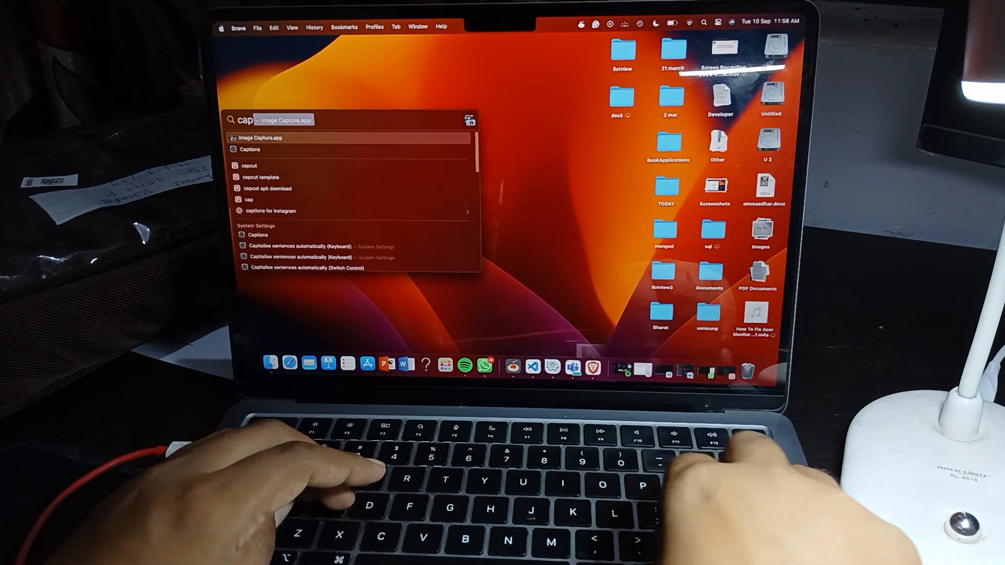